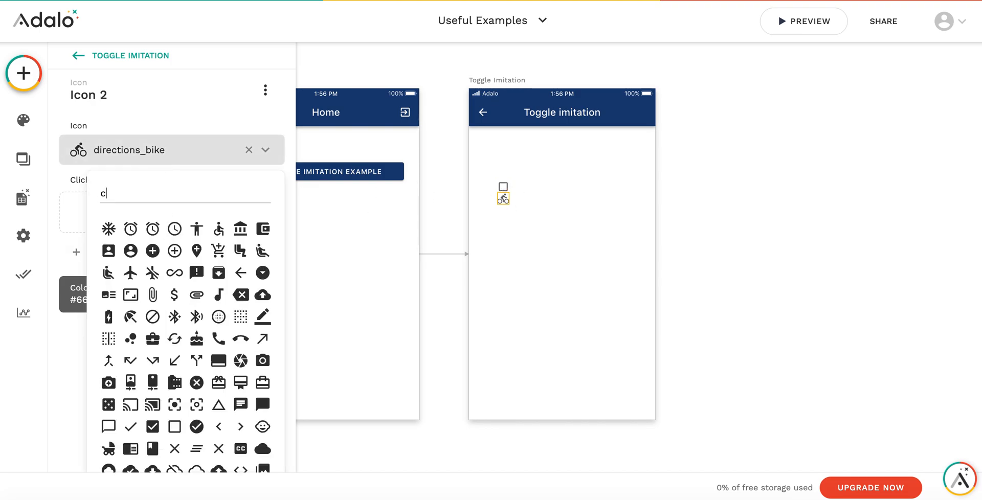
Choose the check_box glyph so the second icon shows a checked checkbox
left_click(174, 427)
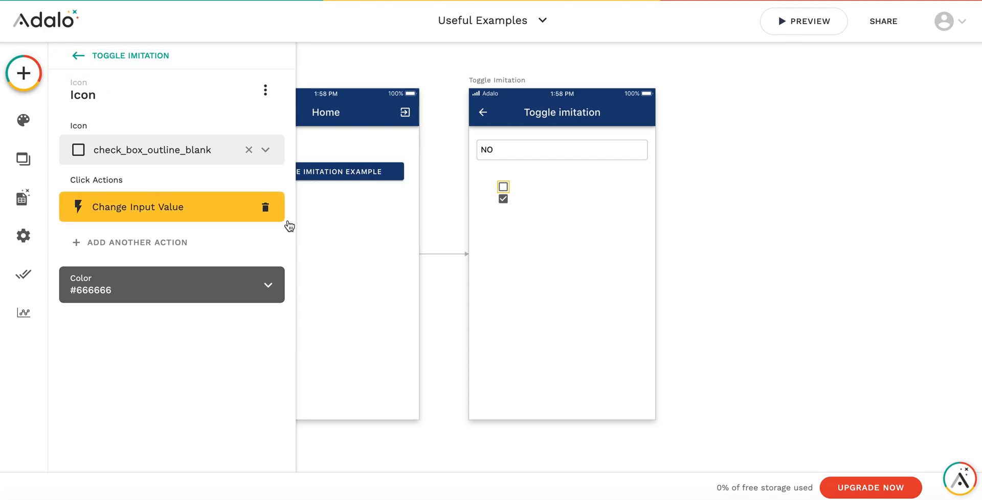
Select the check_box_outline_blank icon to give it a Change Input Value click action
left_click(562, 237)
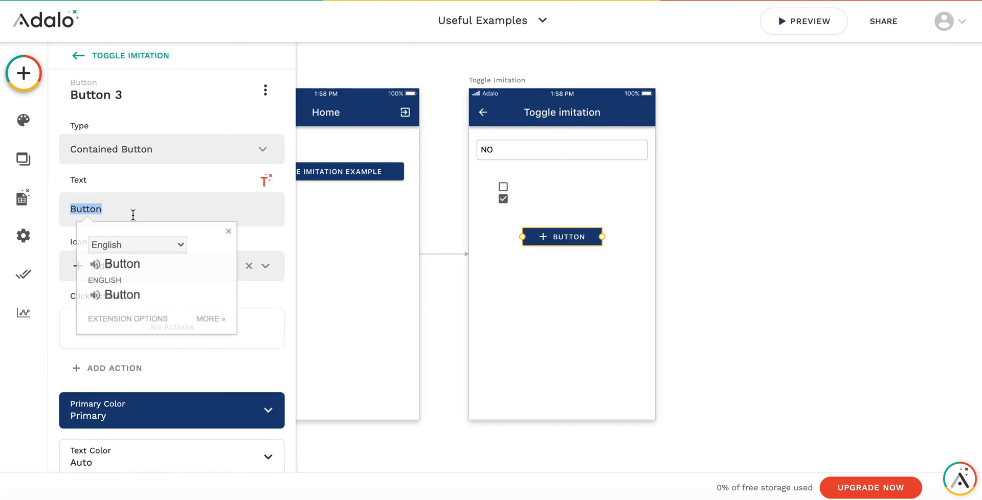
Label the new button 'Back to home screen'
type("Back to h")
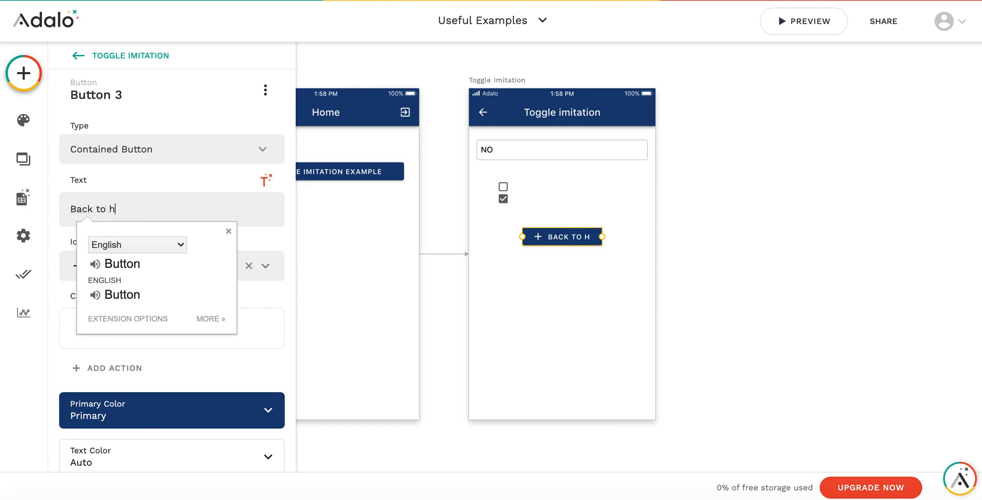
type("ome screen")
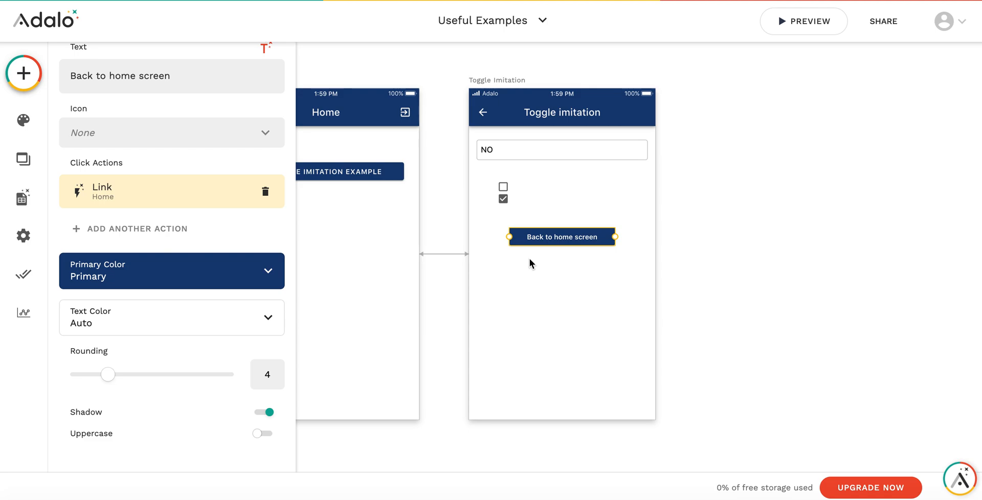
Start a phone preview of the app from the PREVIEW button
left_click(804, 21)
type("Vic")
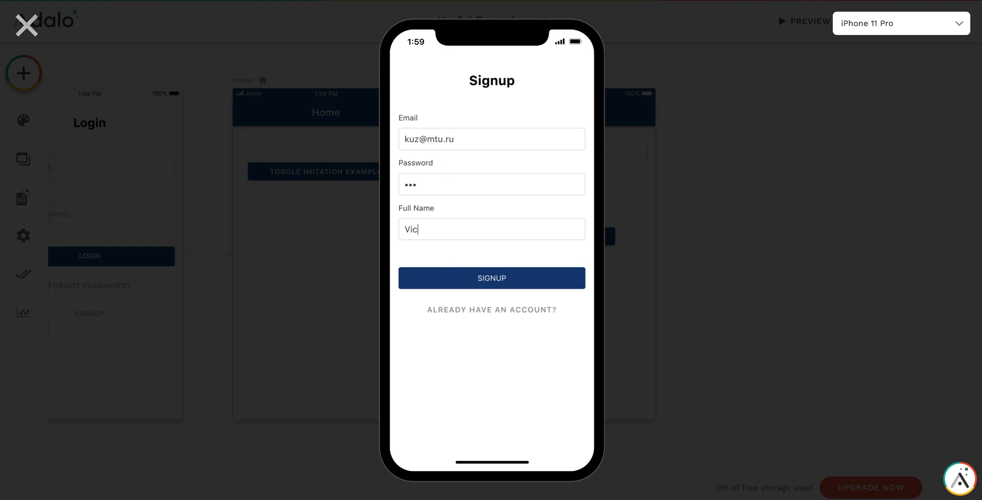